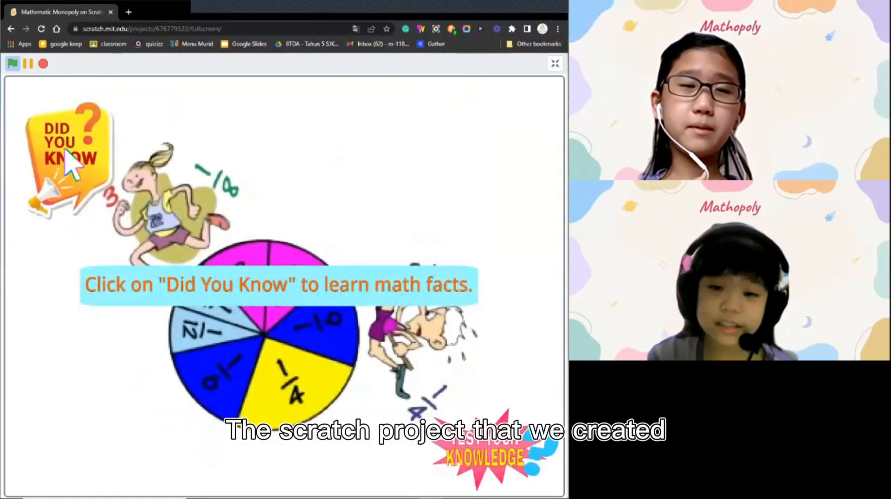
Go through the Did You Know fraction lesson slides and land on the Fraction Fun title screen.
click(72, 167)
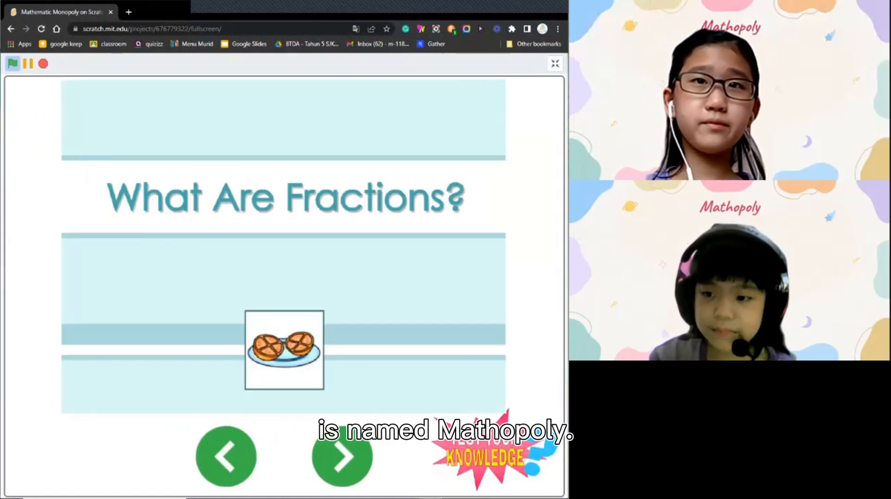
click(341, 459)
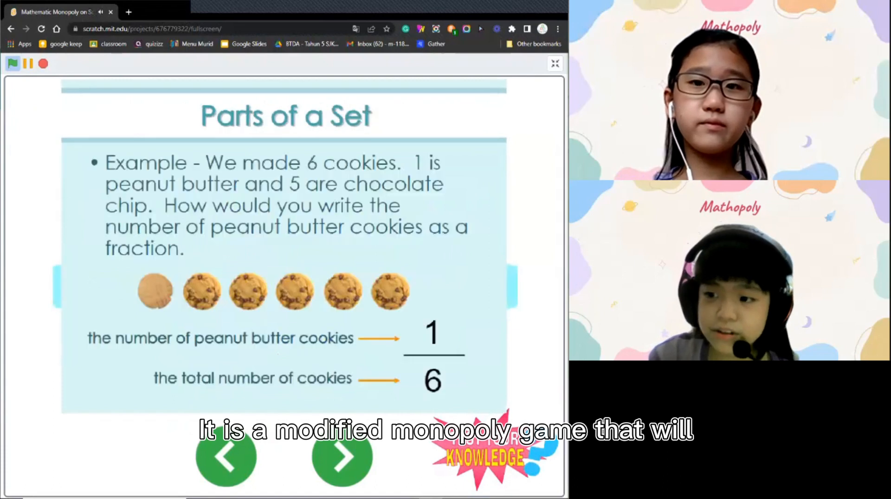
click(339, 457)
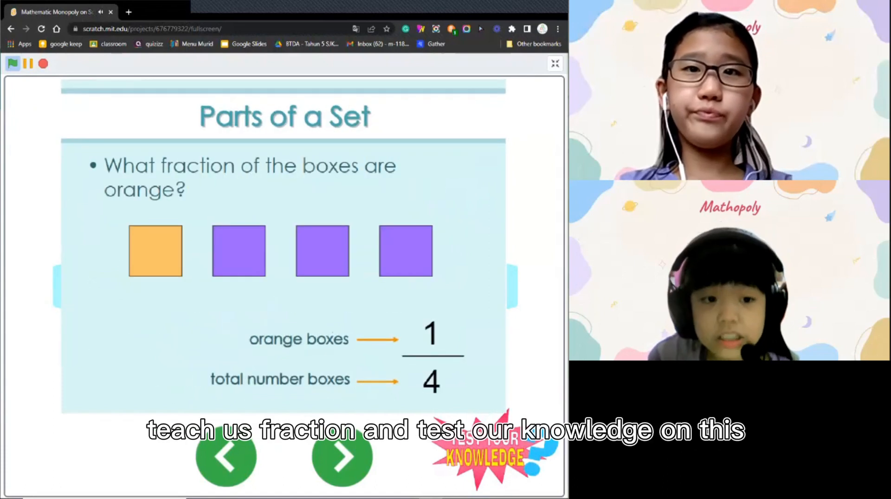
click(340, 466)
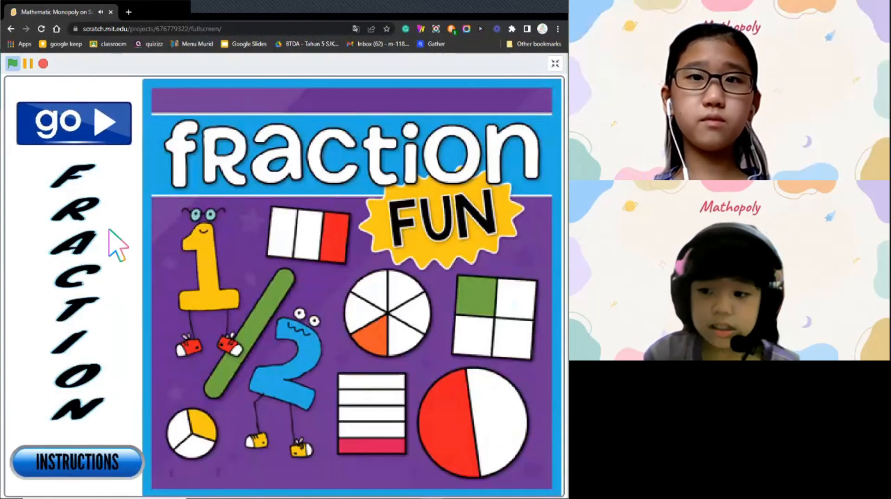
Read the Mathopoly instructions, go back, and start the game with Go.
click(76, 461)
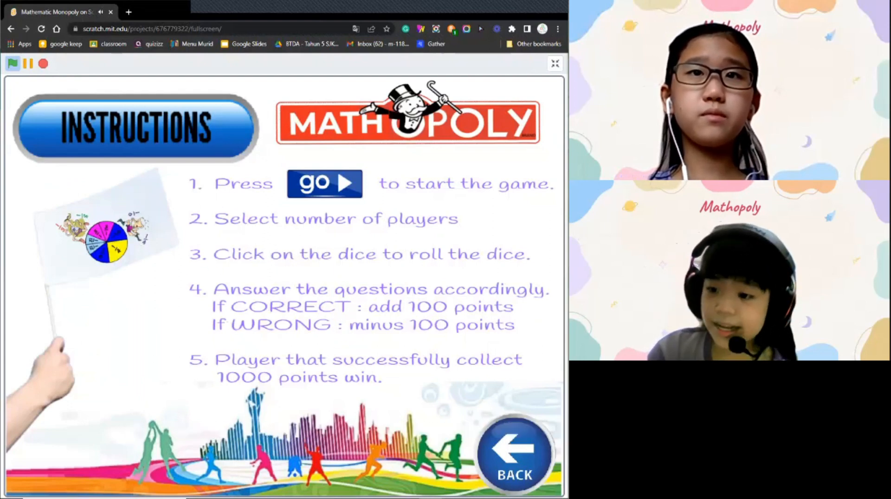
click(513, 459)
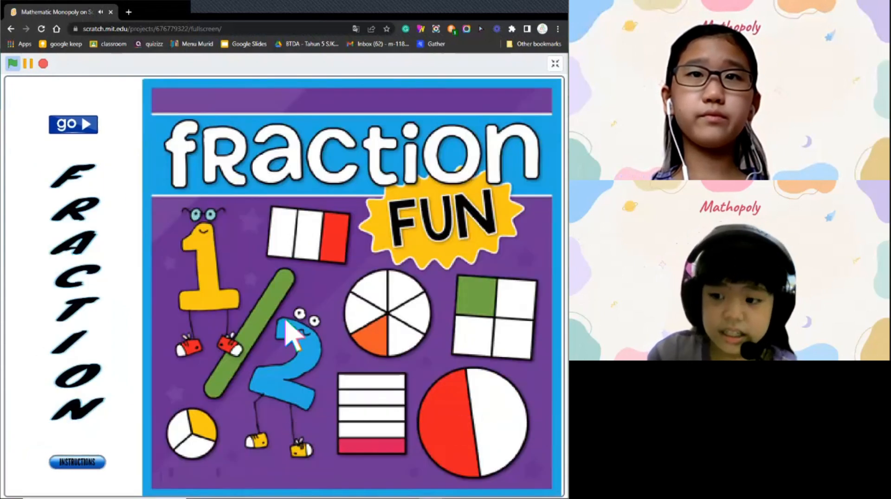
click(72, 124)
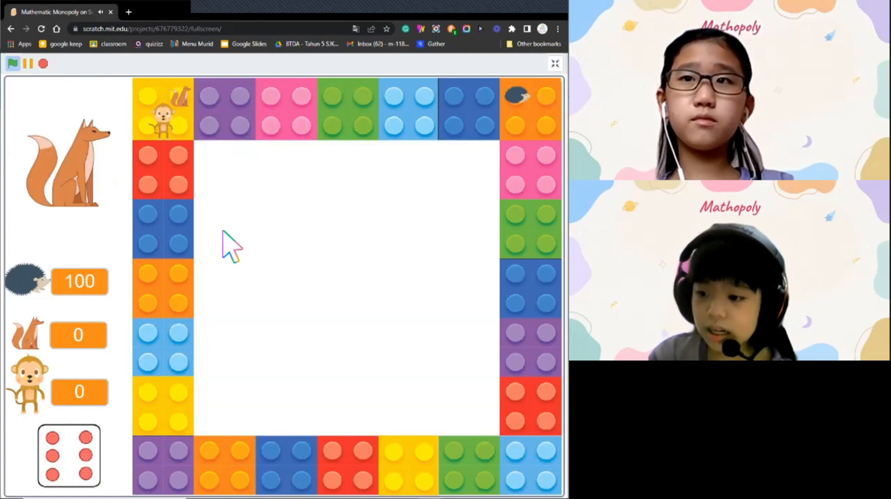
mouse_move(265, 222)
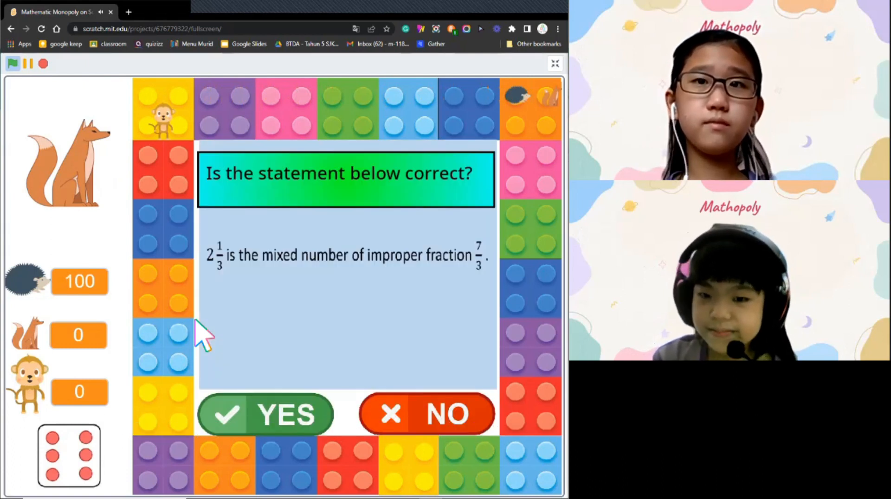
Answer the mixed-number Yes/No question that comes up during the turn.
click(425, 415)
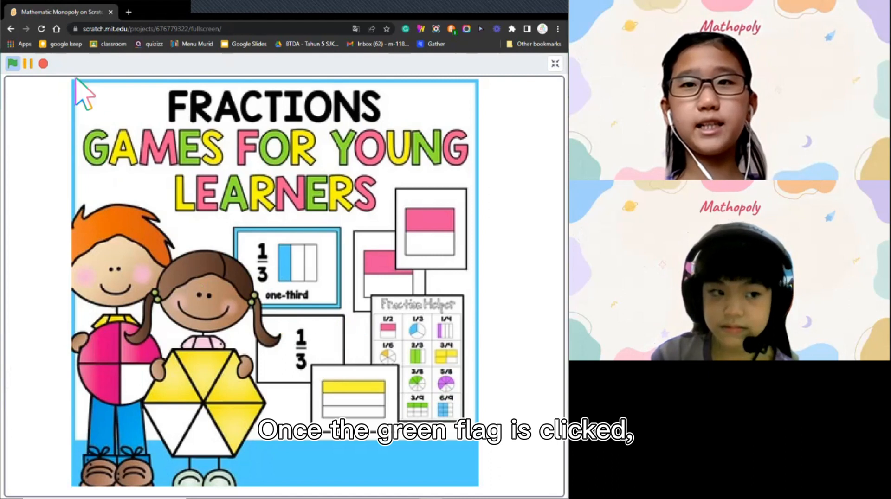
Continue past the opening screen and page through every lesson slide from fractions to mixed numbers, ending on the title screen.
click(13, 77)
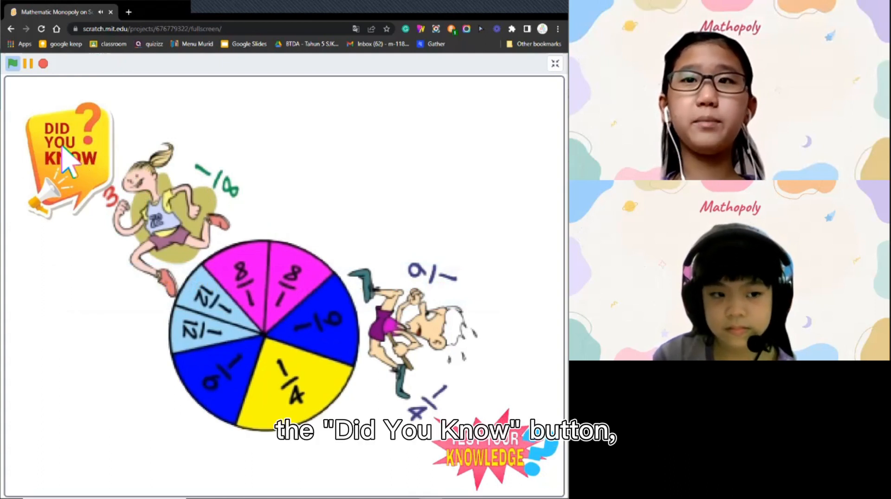
click(69, 160)
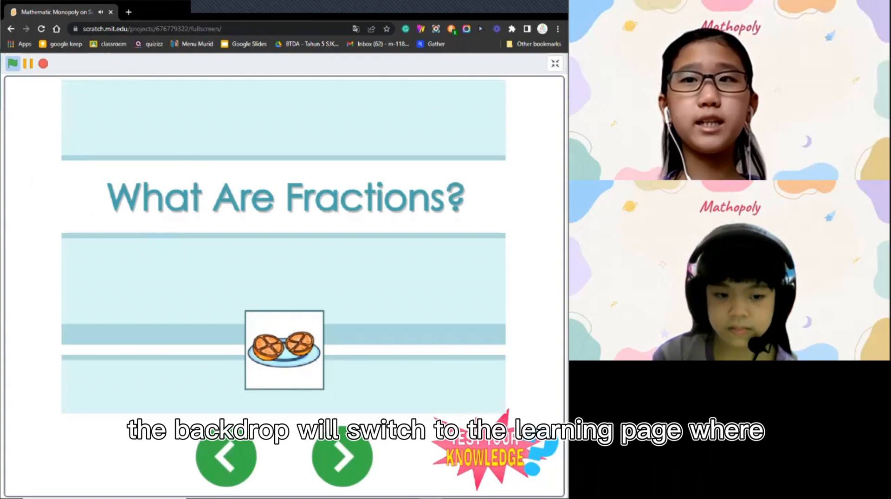
click(339, 460)
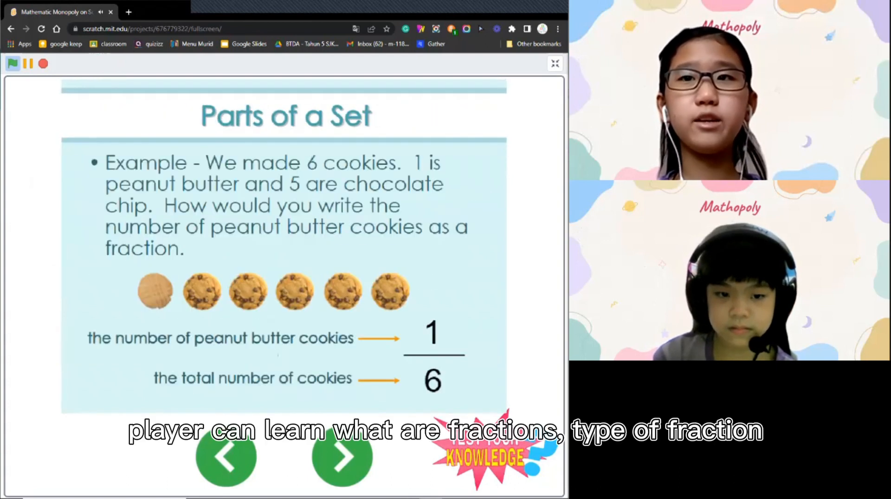
click(341, 456)
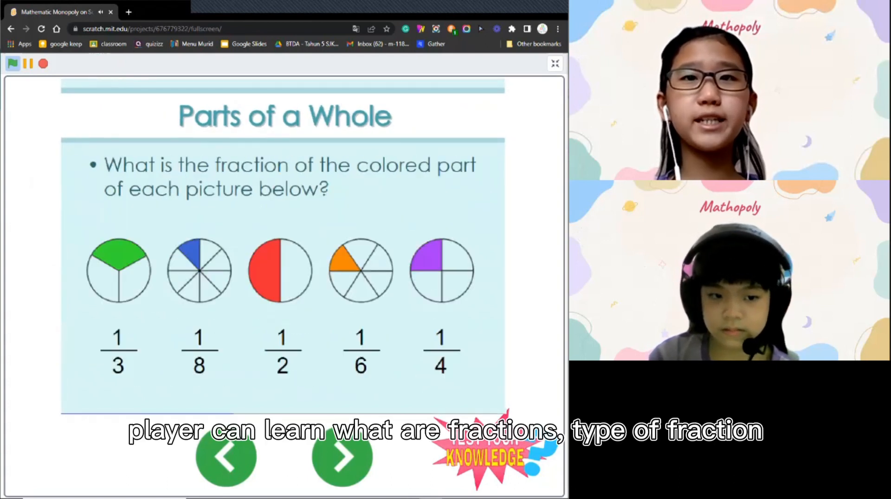
click(340, 456)
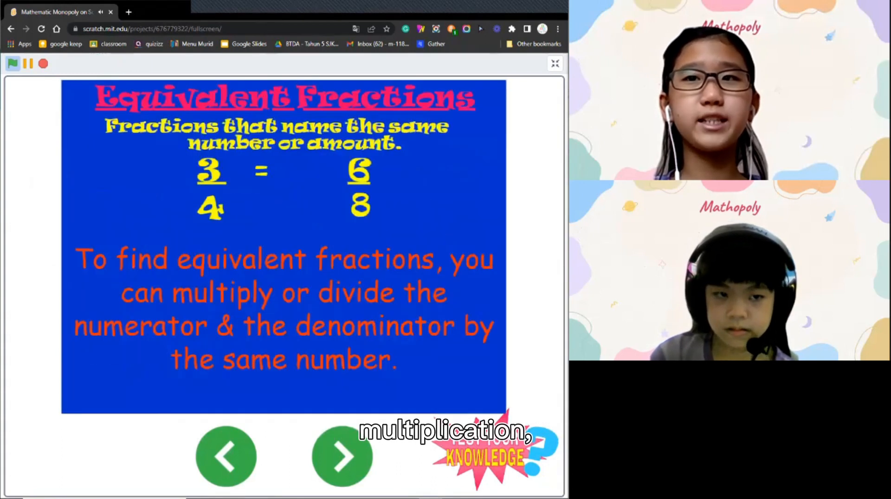
click(343, 456)
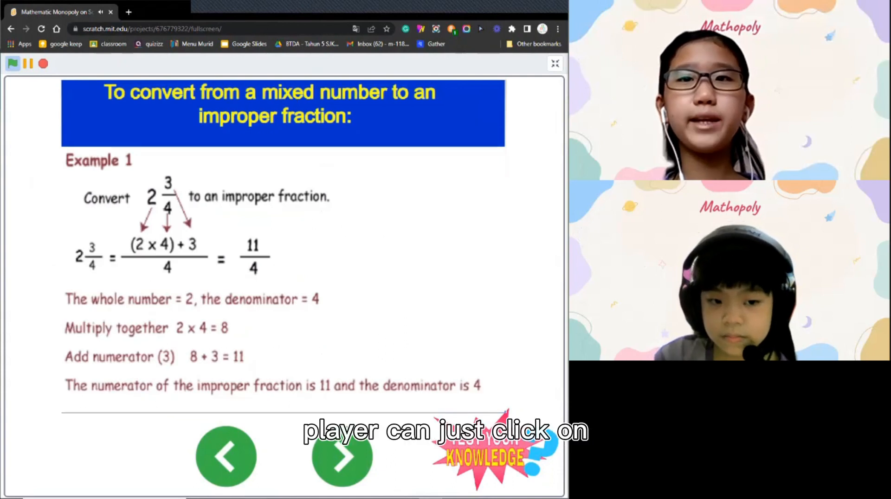
click(342, 456)
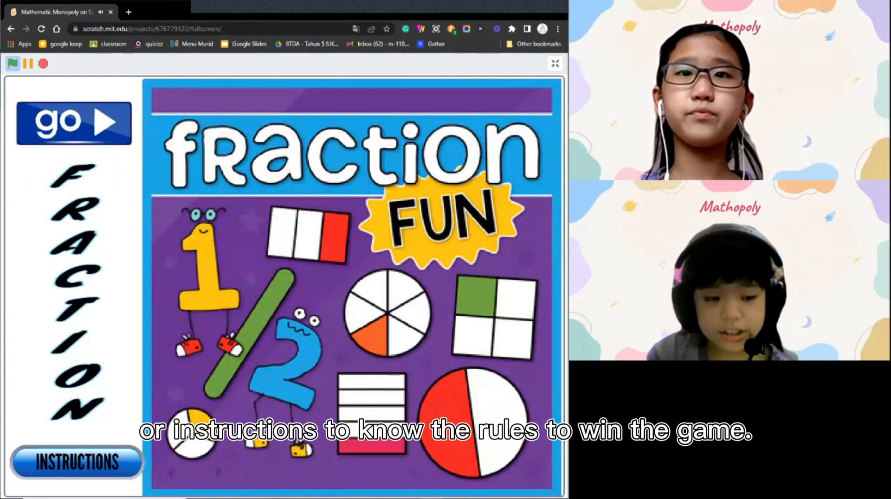
click(76, 463)
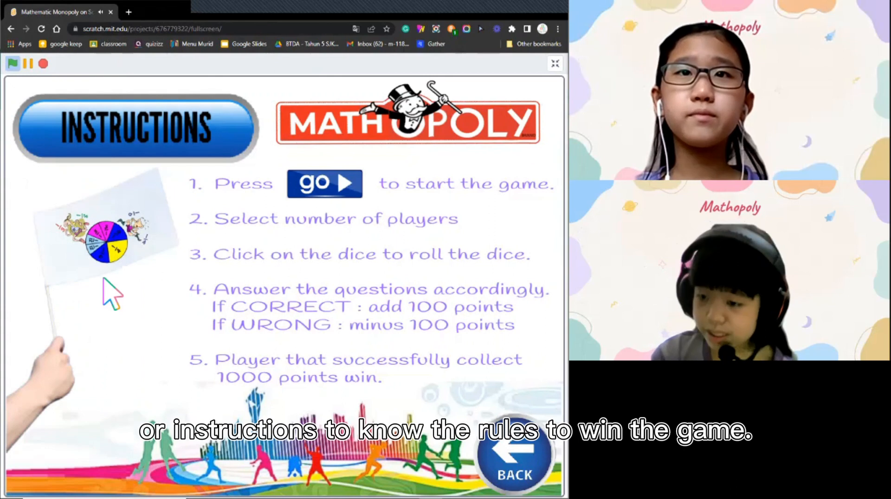
mouse_move(283, 251)
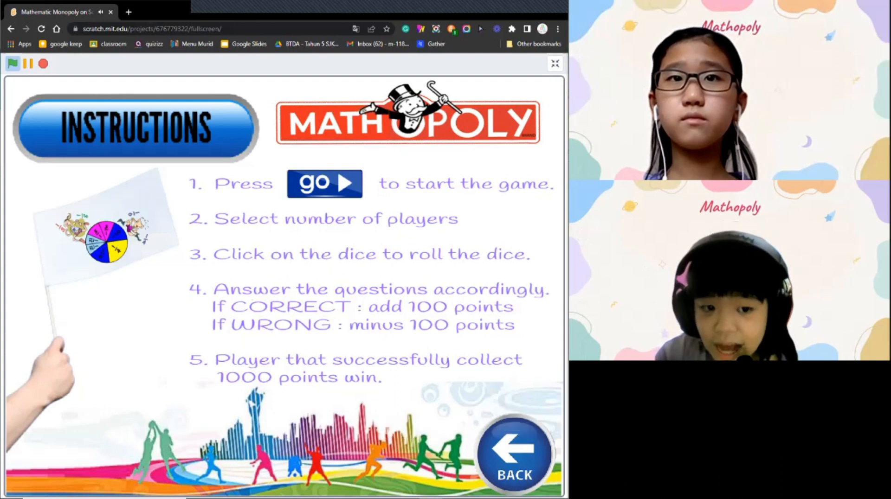
mouse_move(269, 338)
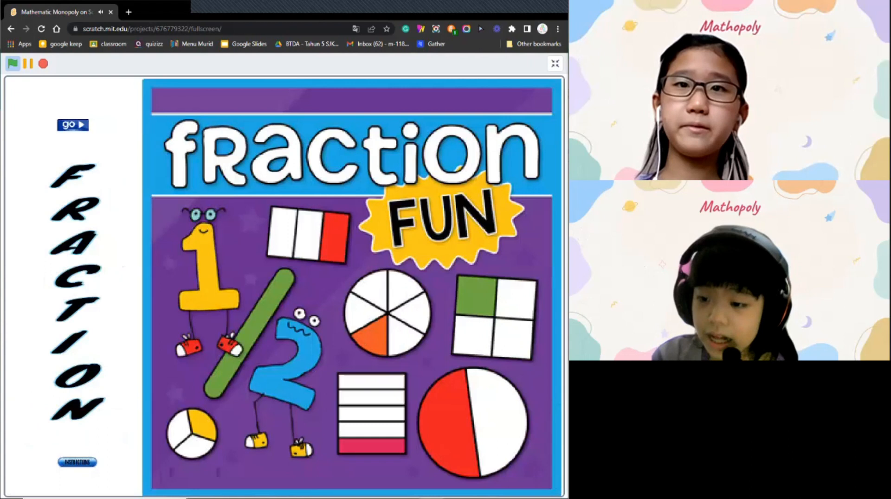
Start the game and answer the 1/2 equals 4/8 and red-triangle fraction questions so the hedgehog scores 100.
click(72, 124)
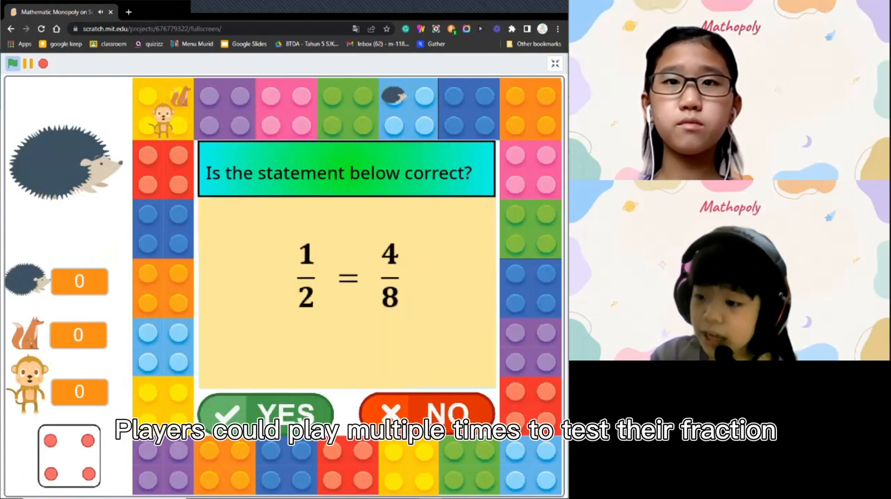
click(273, 413)
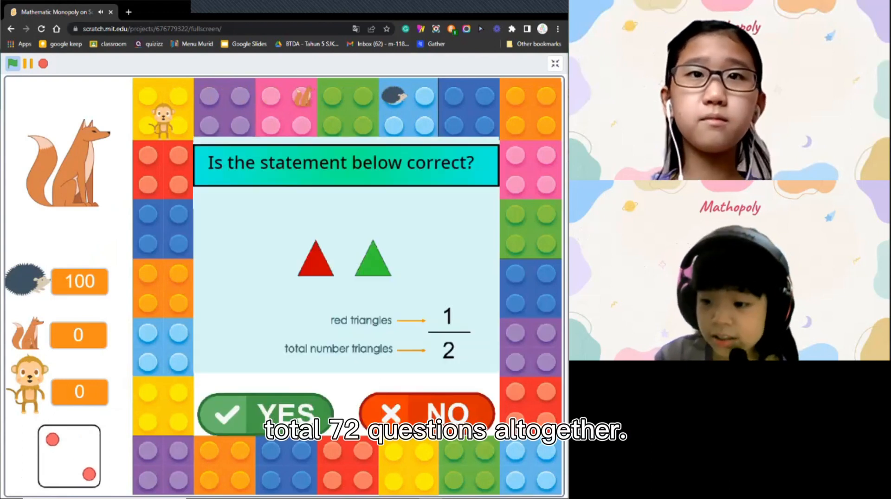
click(265, 413)
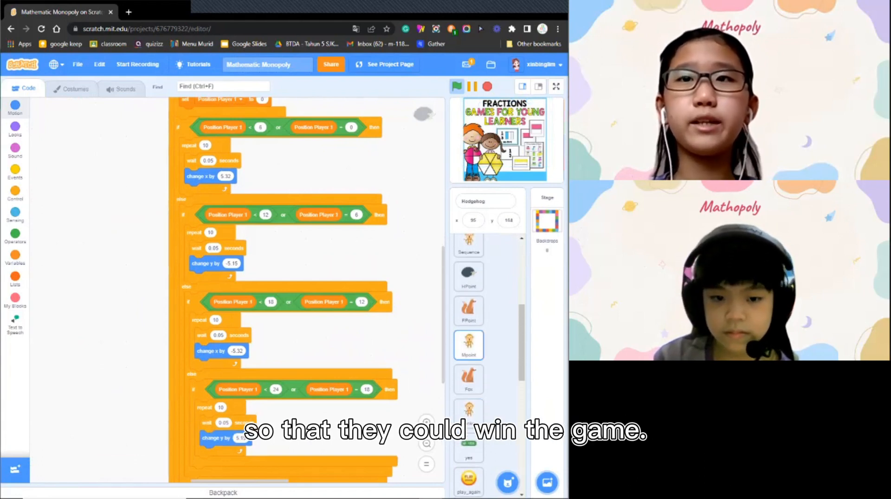
Select the Questions sprite to show its question-picking scripts.
click(468, 310)
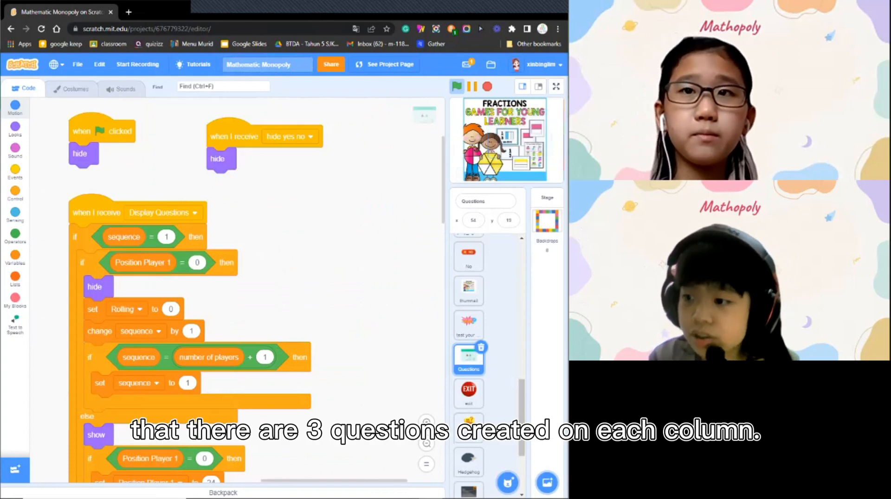
Scroll down through the Questions sprite's per-player question logic.
scroll(down, 3)
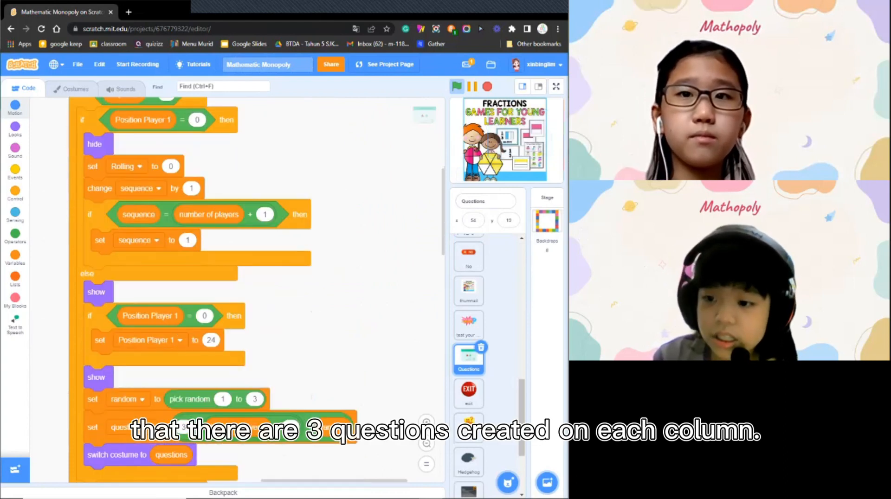
scroll(down, 3)
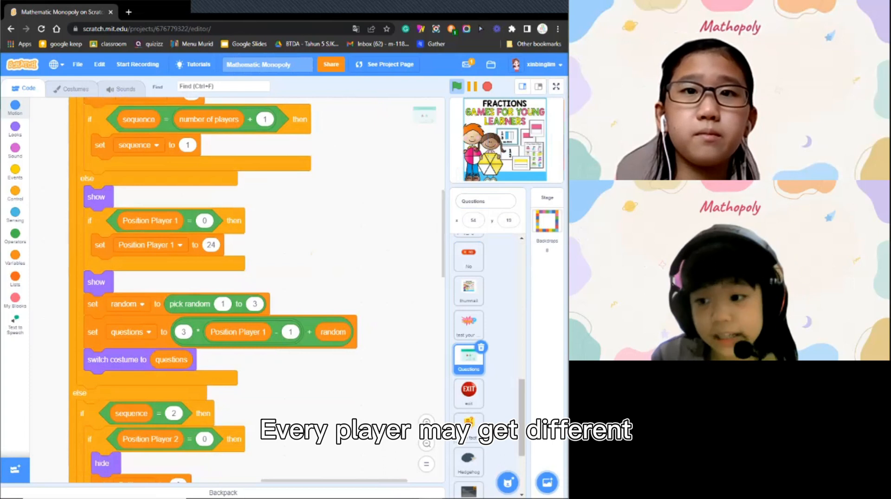
scroll(down, 3)
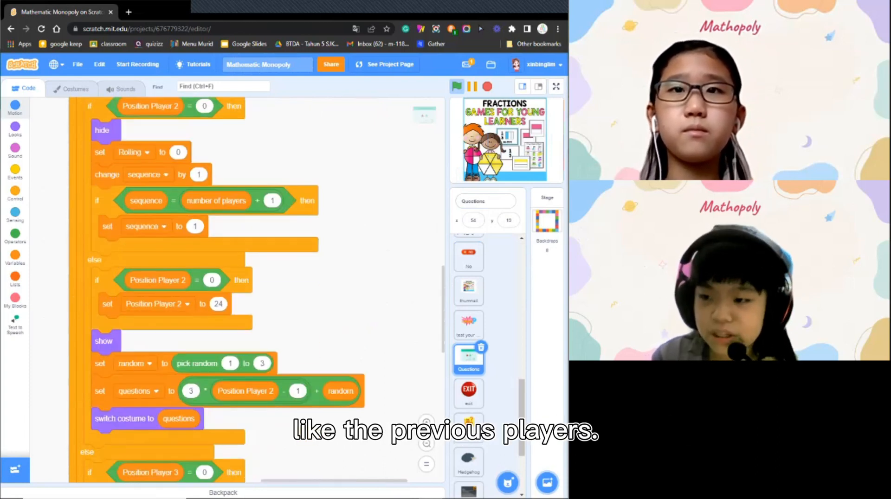
scroll(down, 3)
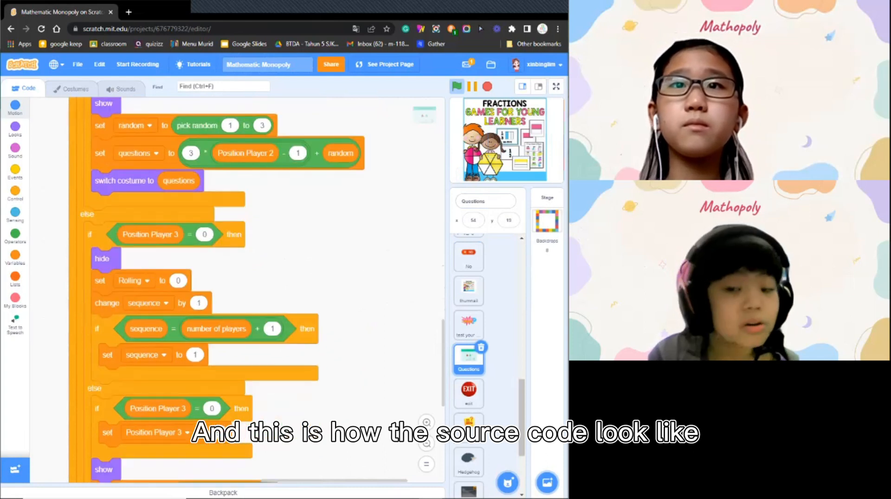
scroll(down, 3)
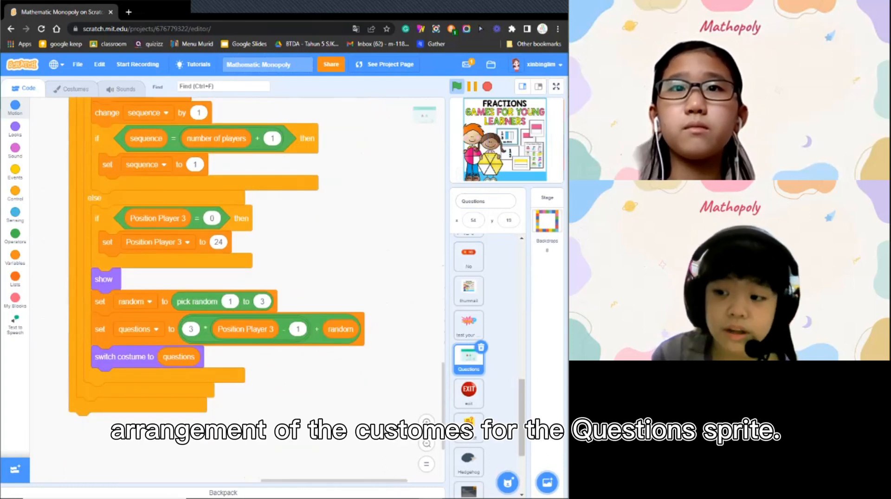
scroll(down, 3)
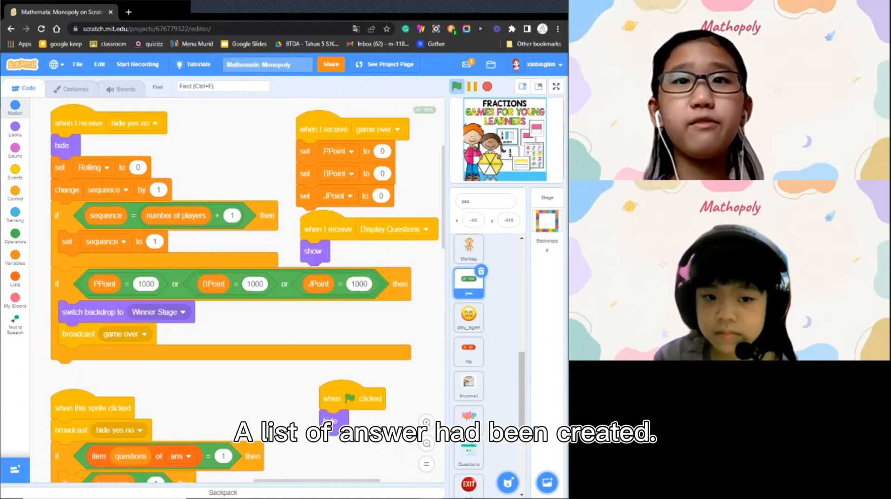
click(15, 282)
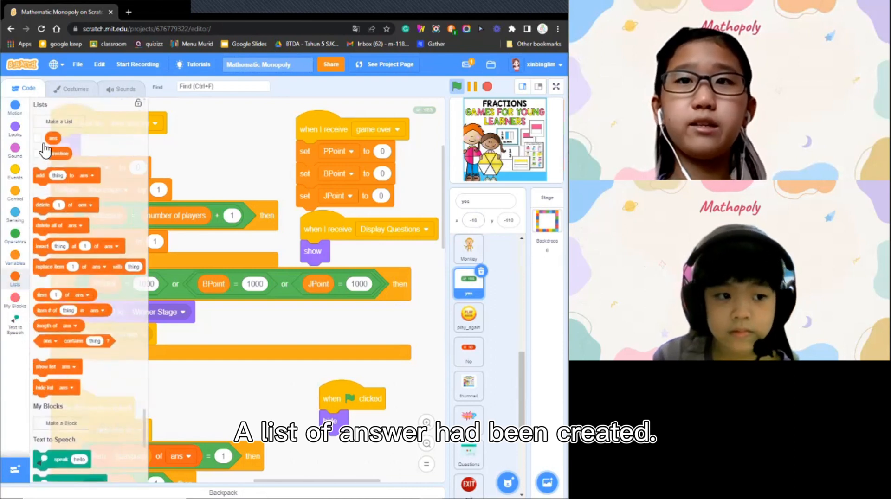
click(556, 87)
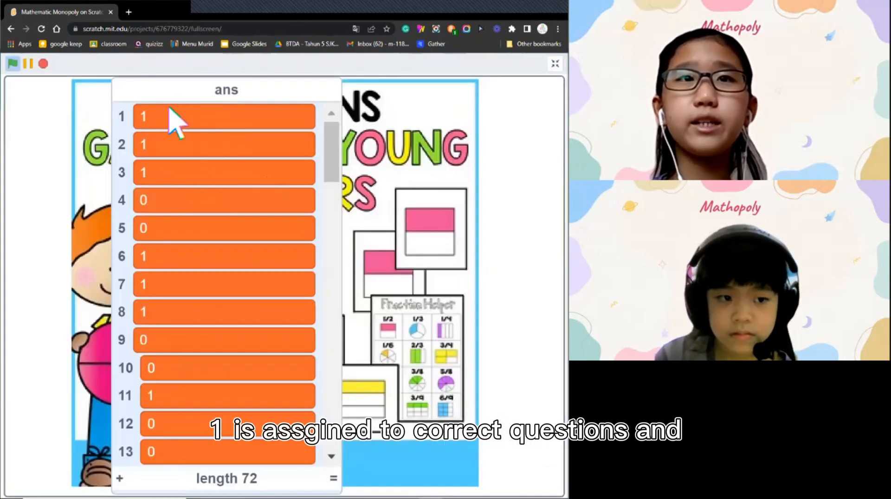
mouse_move(160, 228)
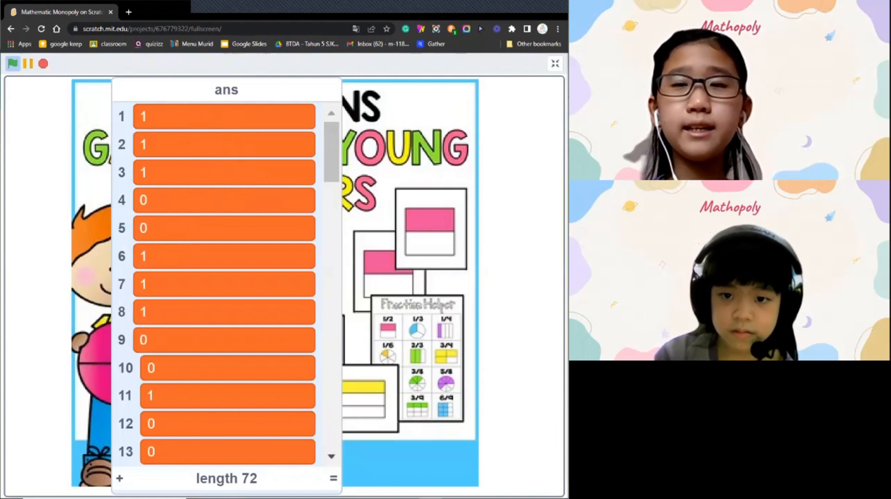
click(554, 63)
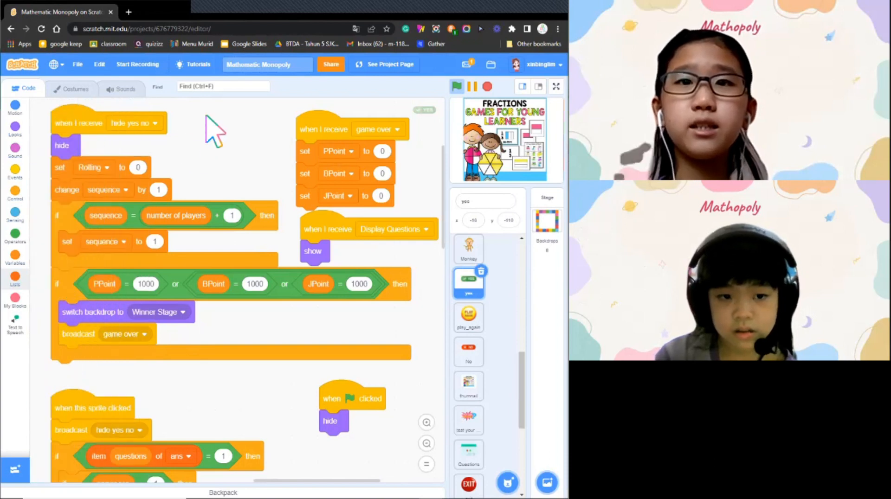
Scroll down through the yes sprite's point-awarding and winner-check code.
scroll(down, 3)
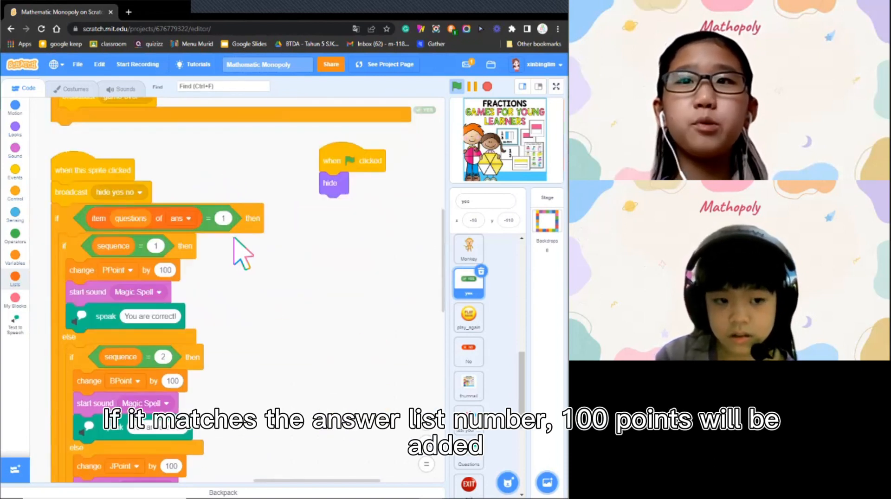
scroll(down, 3)
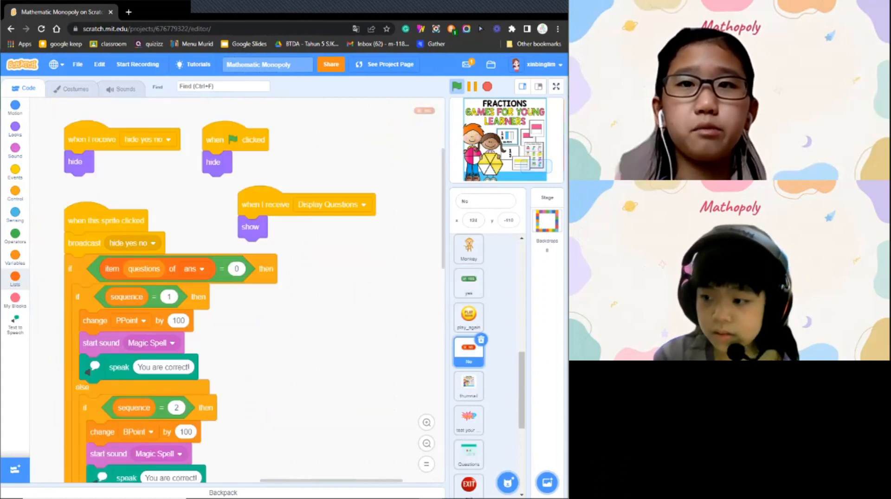
scroll(down, 3)
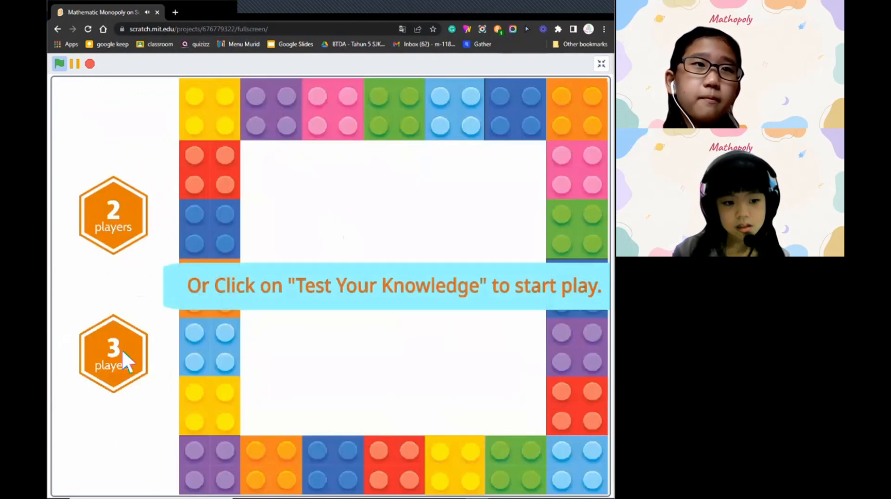
Choose 3 players and roll the dice so the hedgehog earns its first 100 points.
click(112, 356)
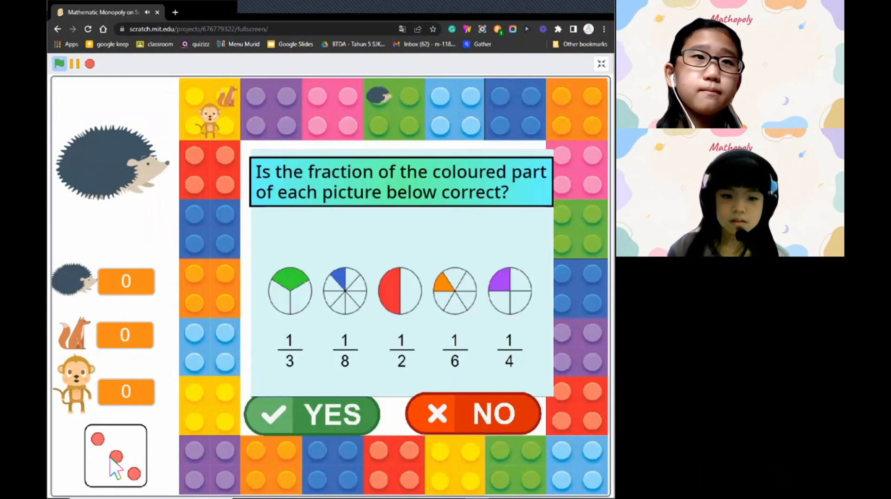
click(312, 414)
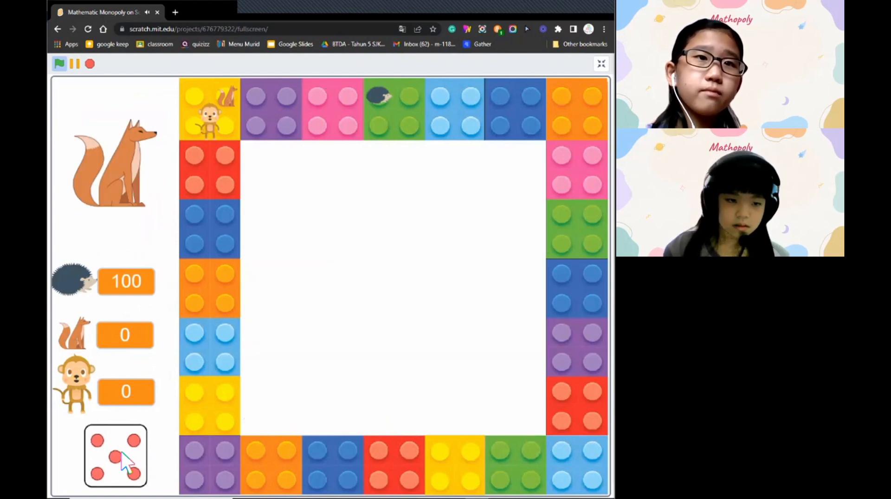